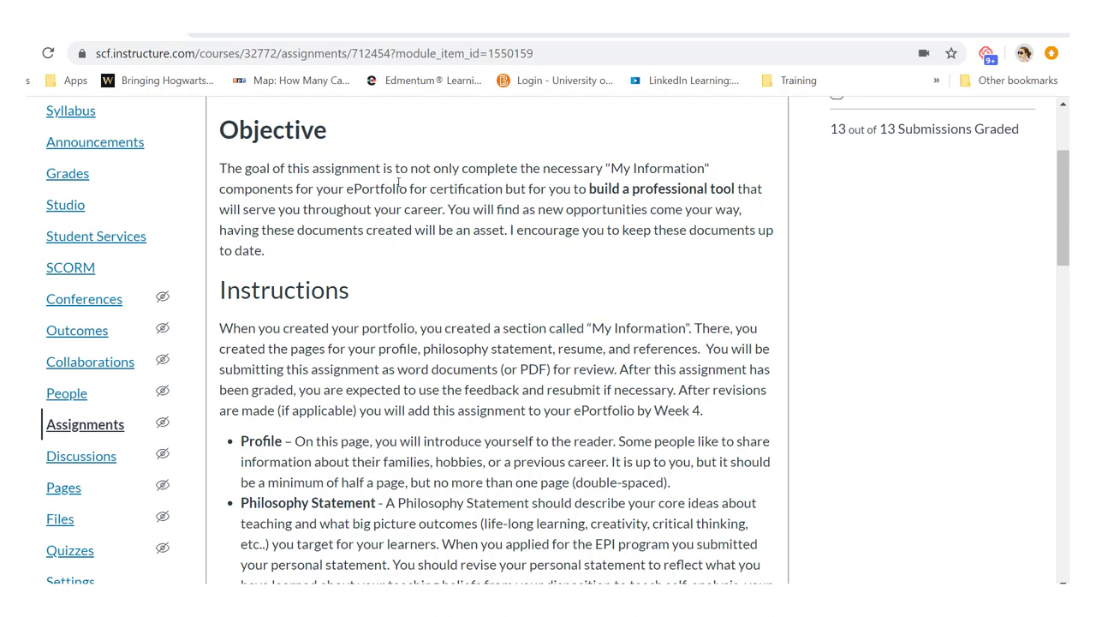
Step: Begin a Loom Screen+Cam recording of the current Canvas tab
scroll(up, 3)
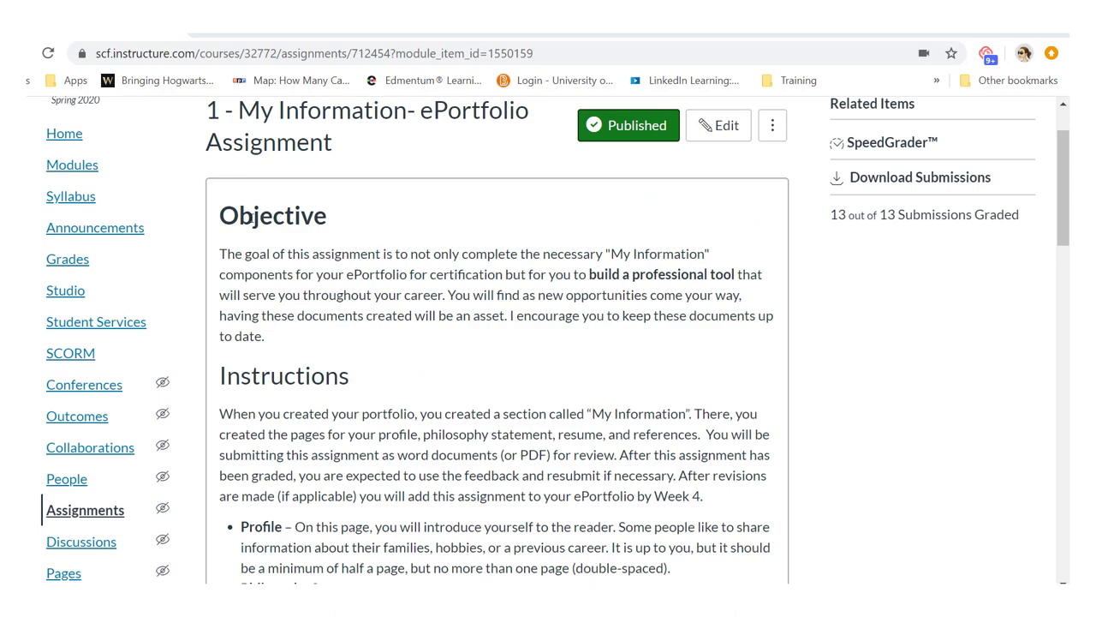
mouse_move(218, 261)
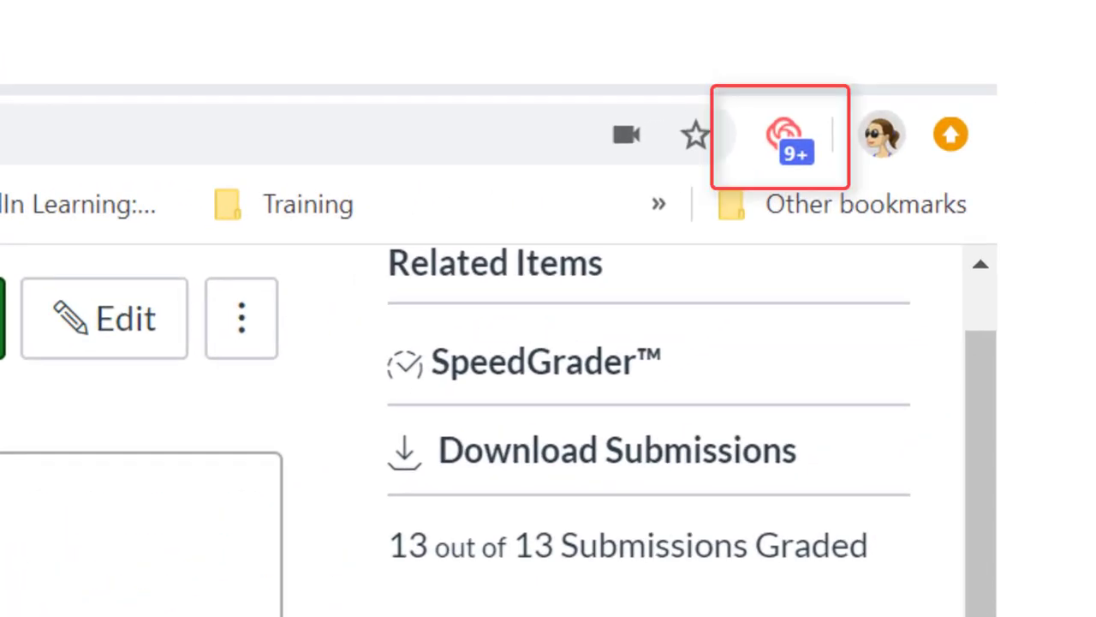
mouse_move(786, 137)
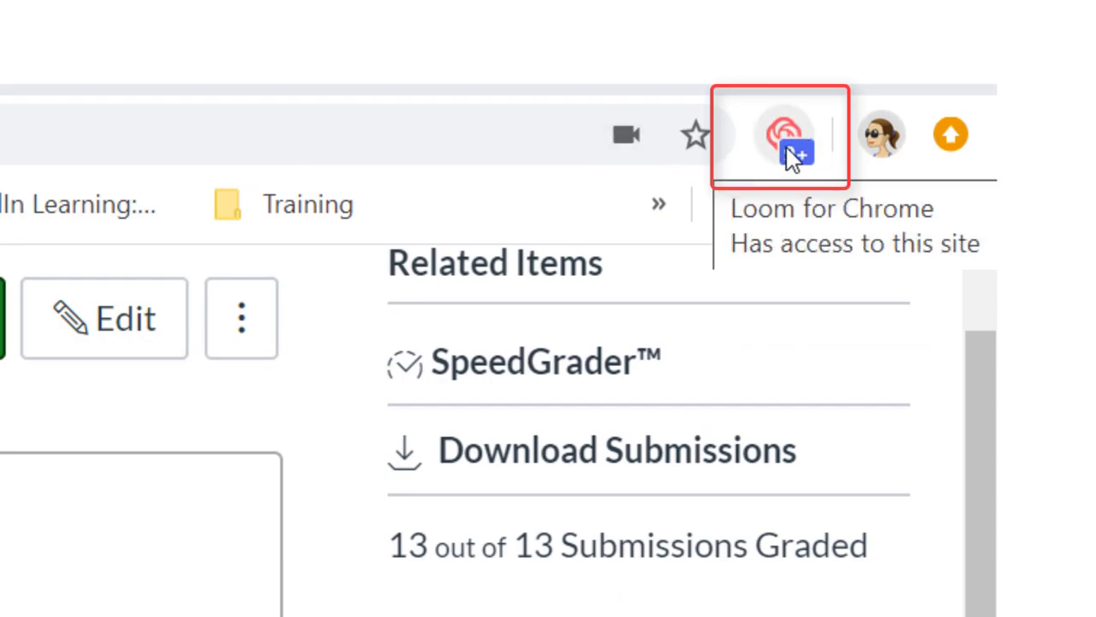
click(783, 134)
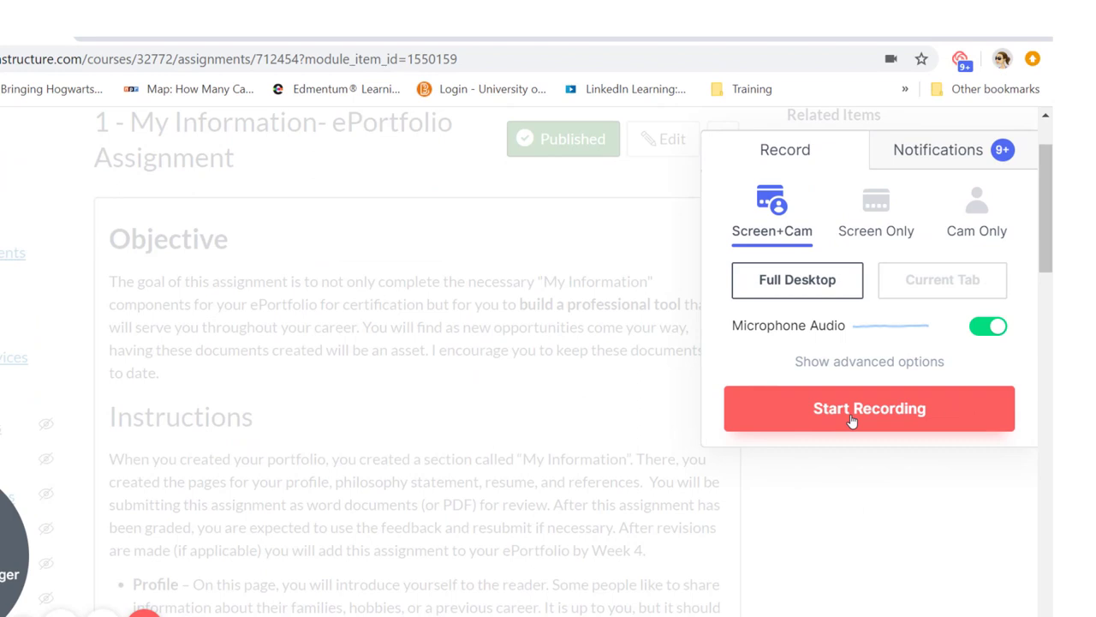
mouse_move(909, 290)
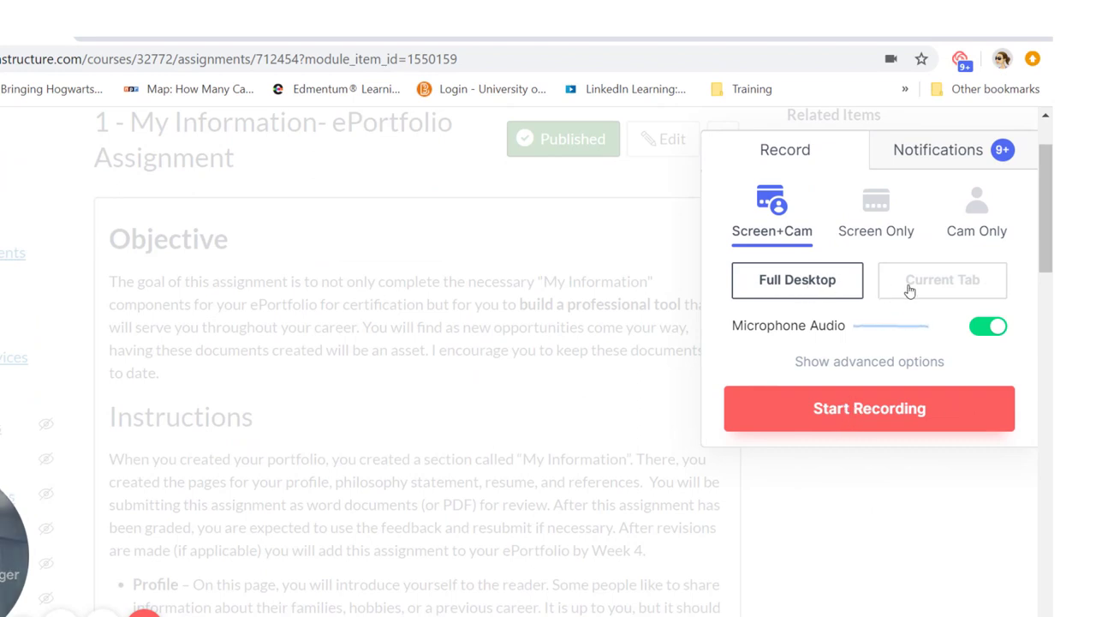
click(870, 408)
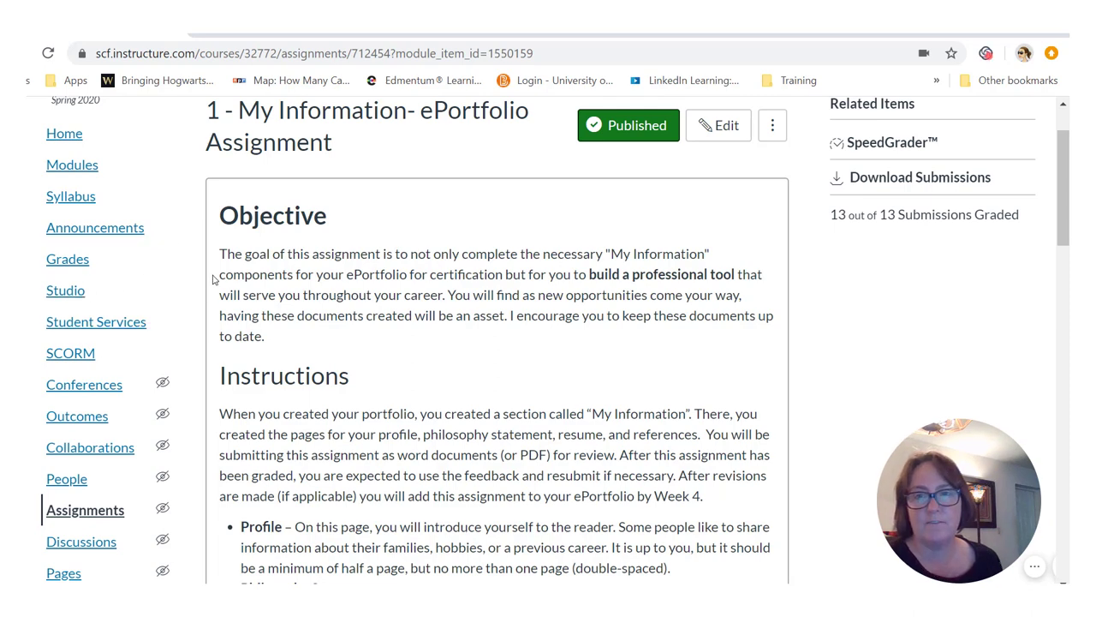
Step: Highlight the Instructions heading while narrating, then finish the Loom recording
drag(220, 253, 291, 295)
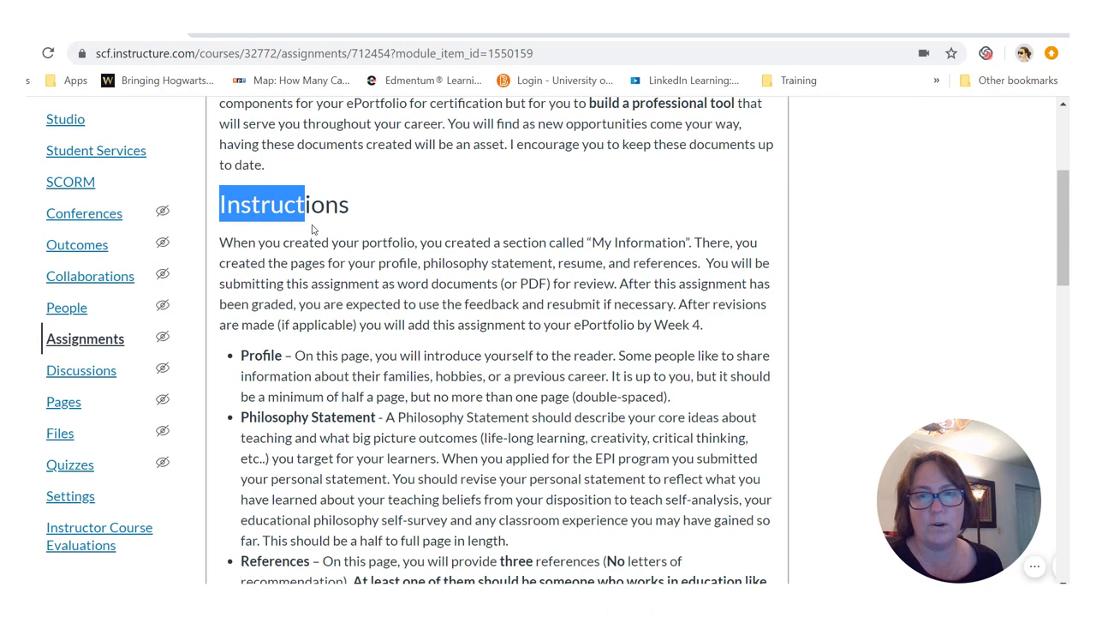
drag(219, 204, 405, 323)
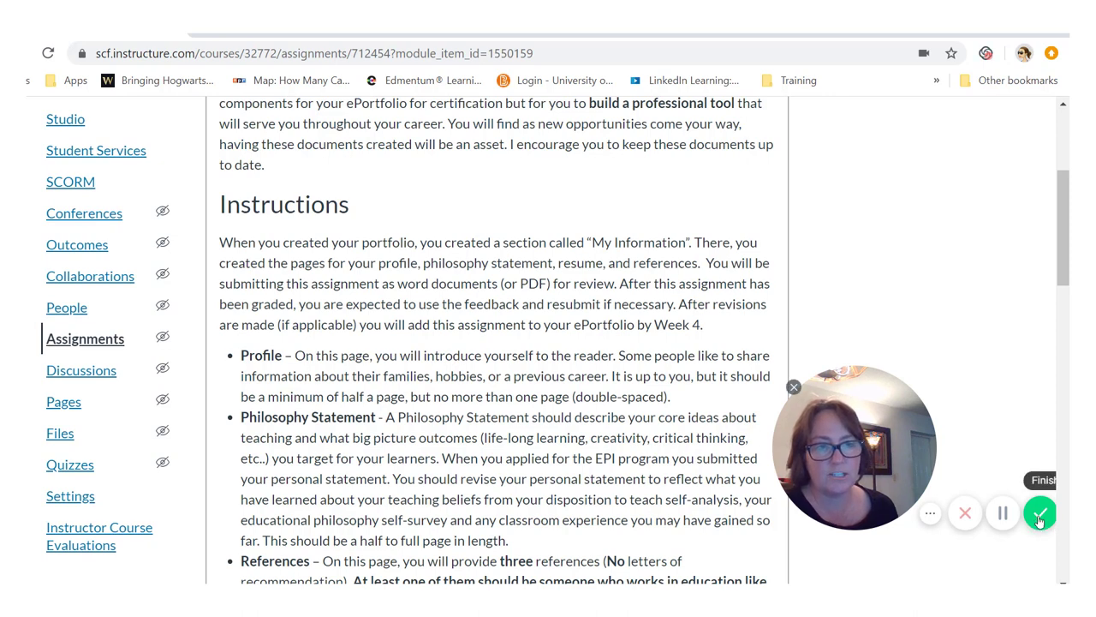
click(1040, 514)
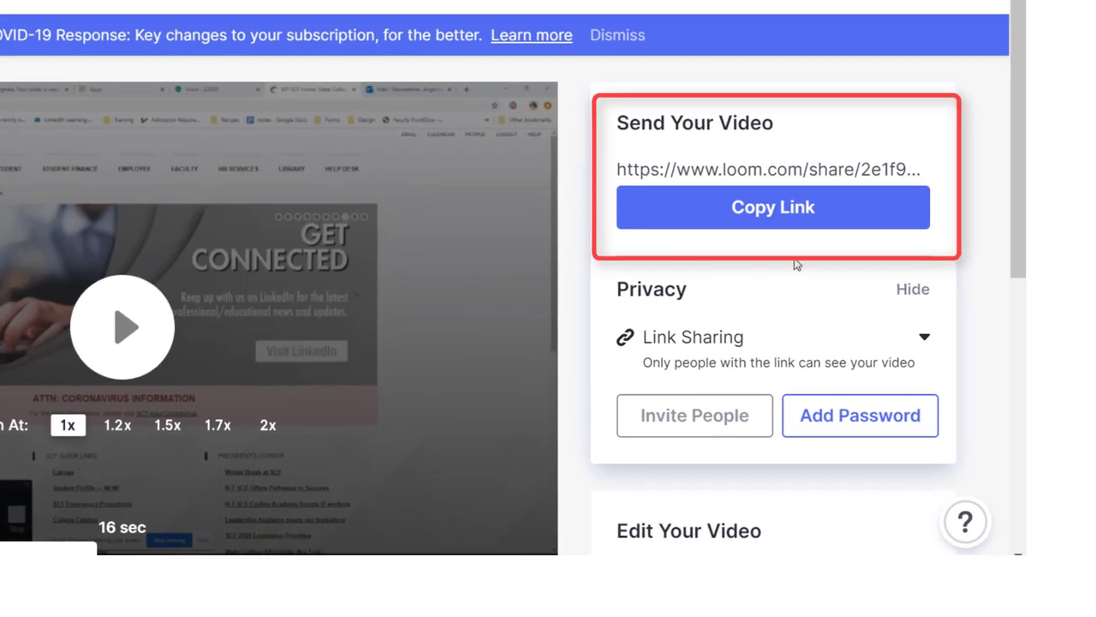
Step: Copy the Loom video's share link and scroll to its details
click(774, 208)
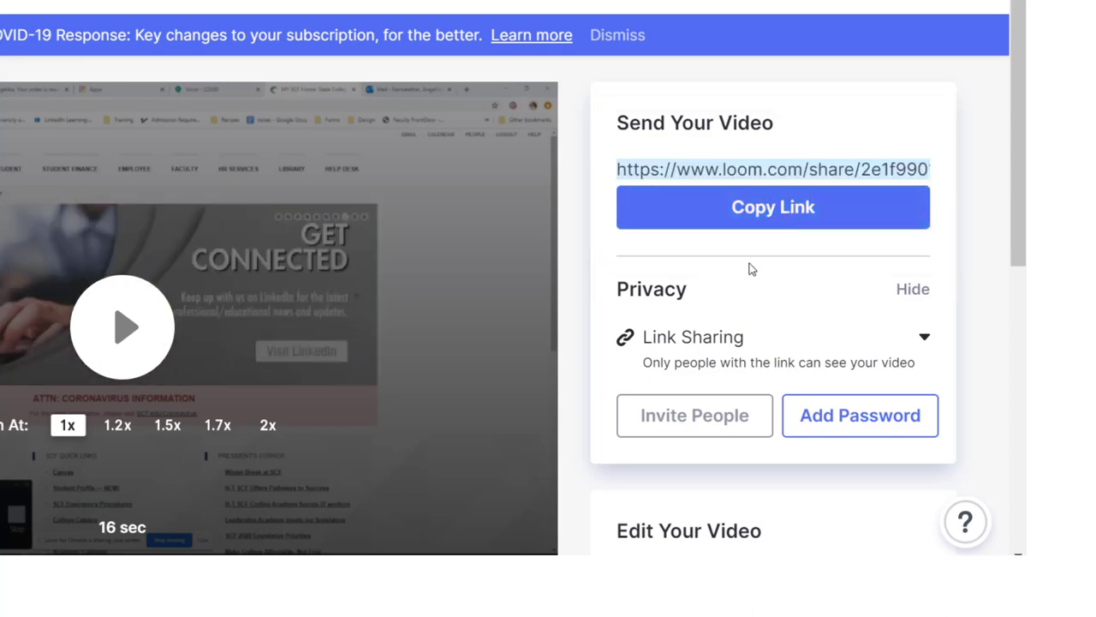
scroll(down, 3)
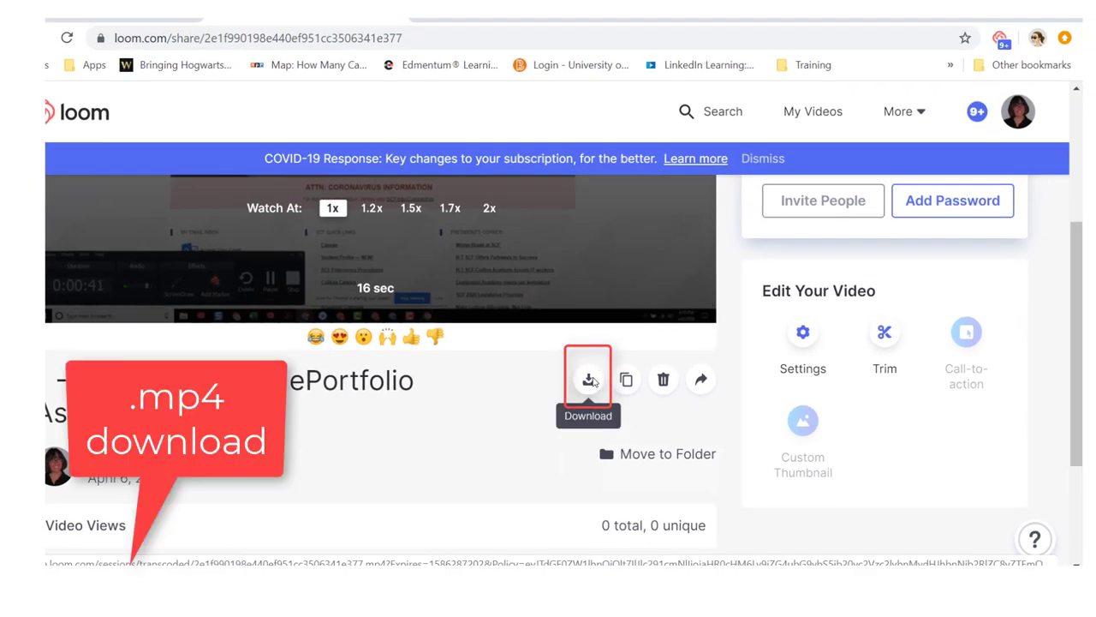
Step: Download the video as MP4 and choose a sharing option from the Share menu
click(589, 380)
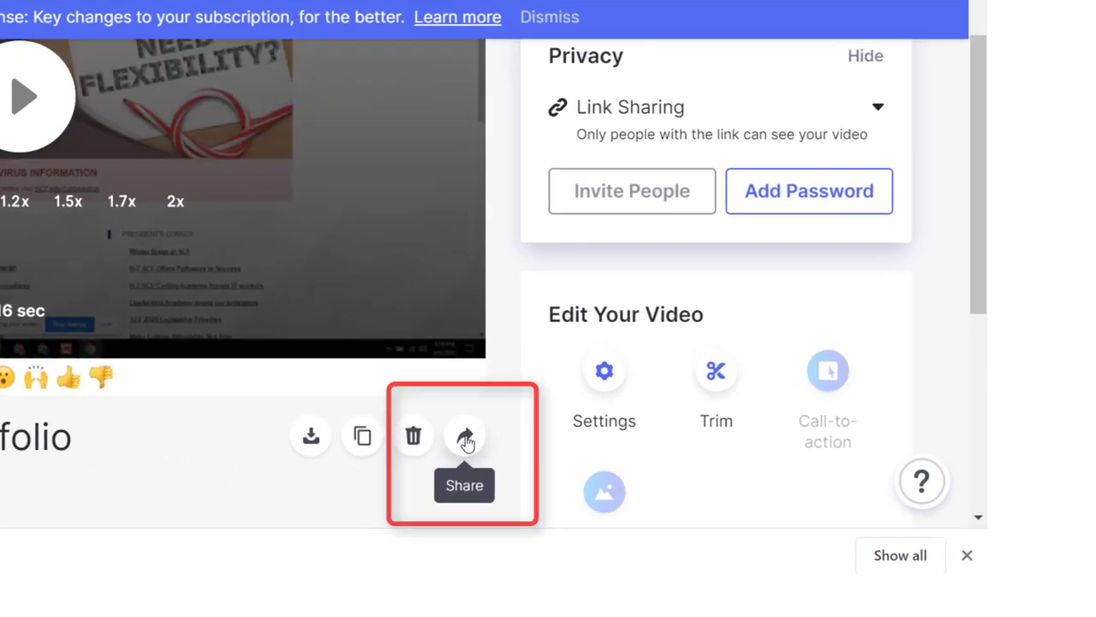
click(464, 435)
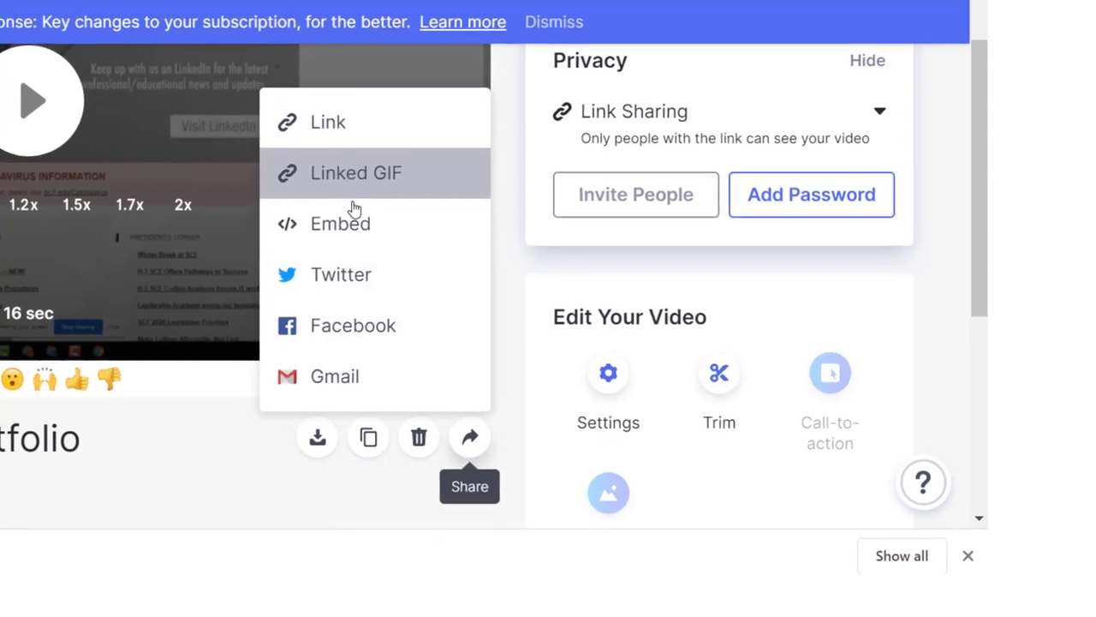
click(340, 222)
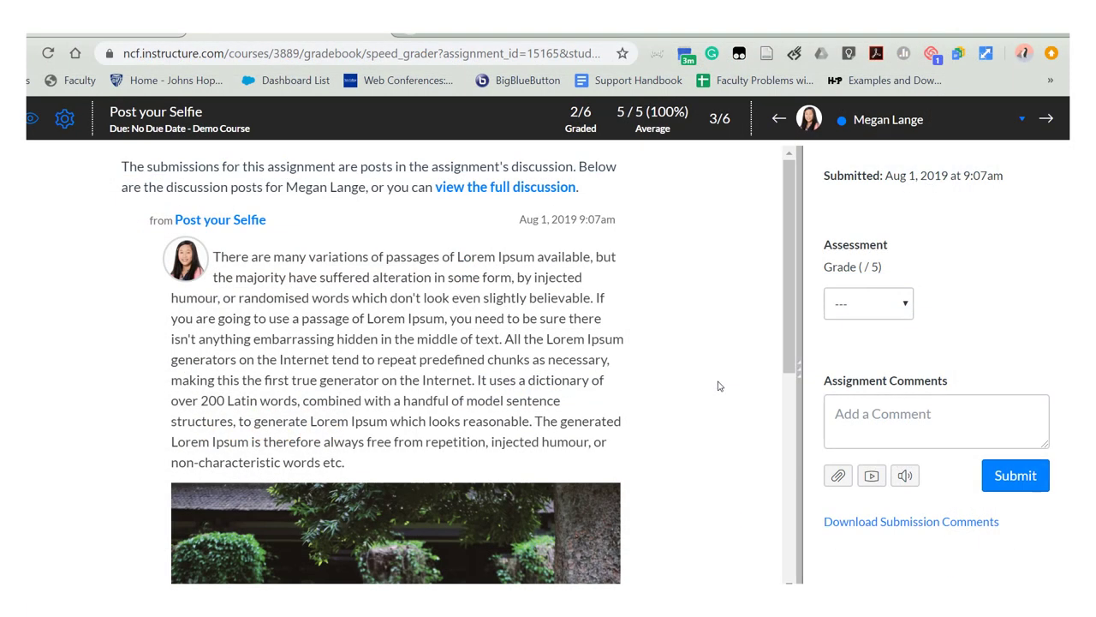
mouse_move(728, 308)
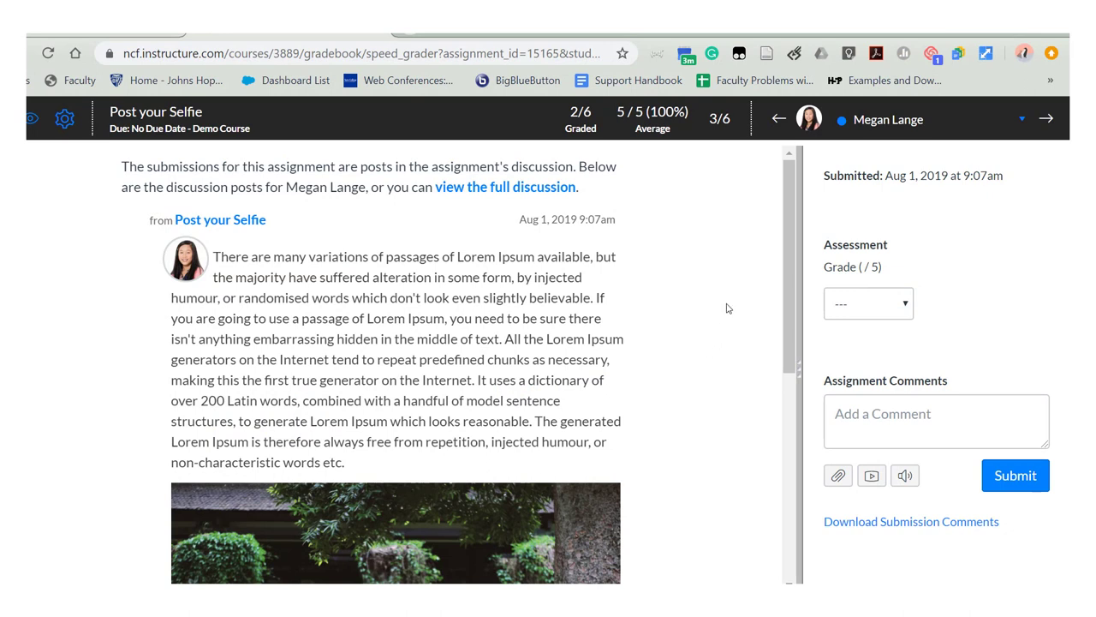
mouse_move(689, 192)
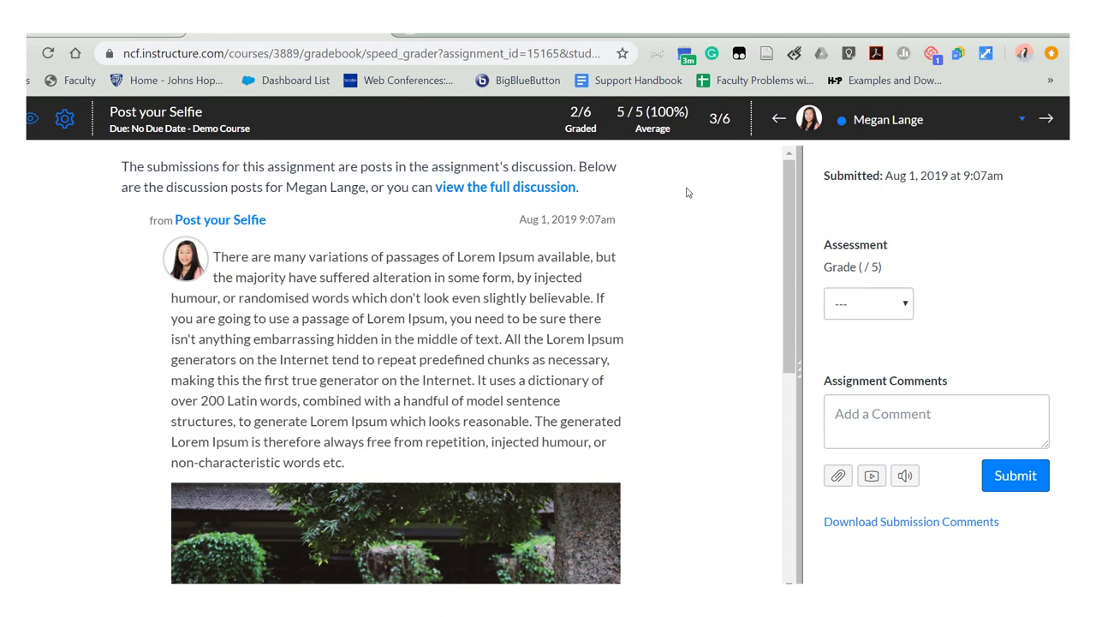
mouse_move(682, 202)
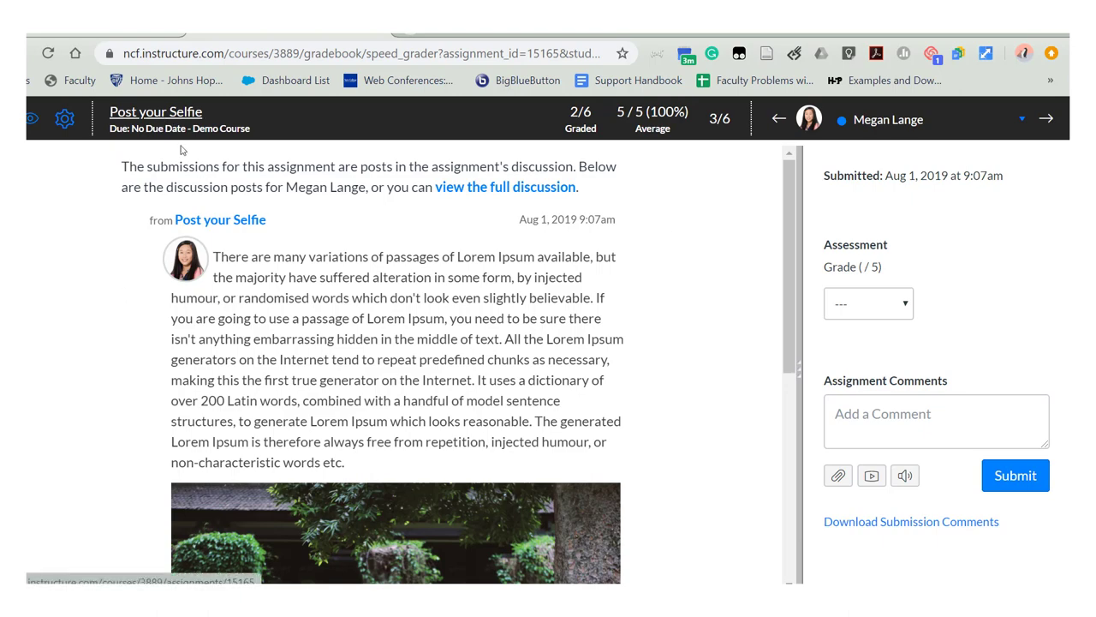
scroll(down, 3)
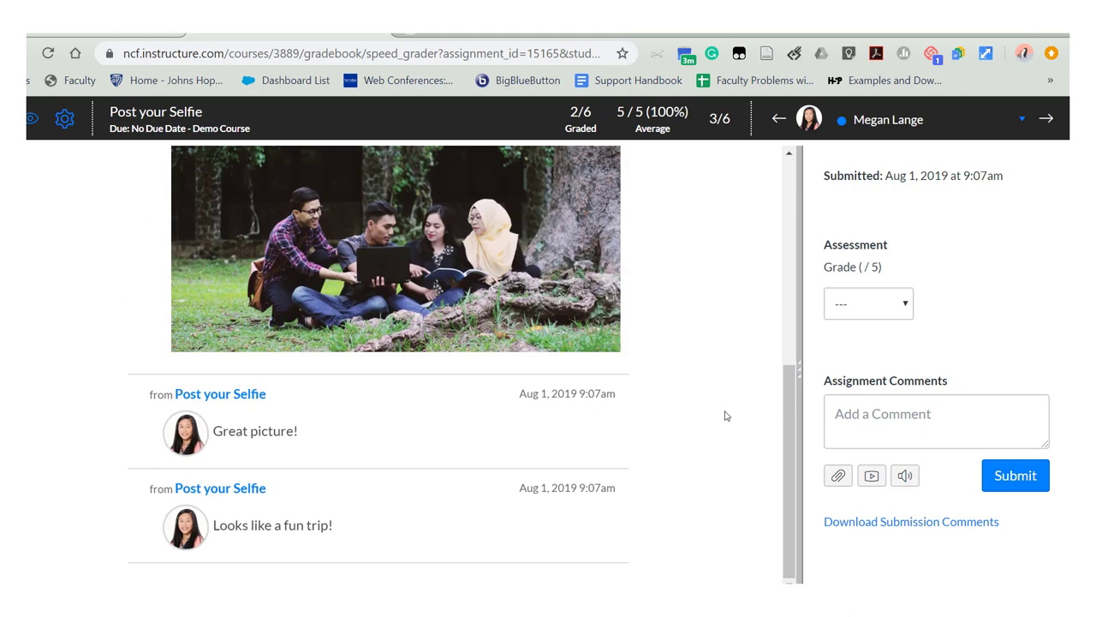
scroll(up, 3)
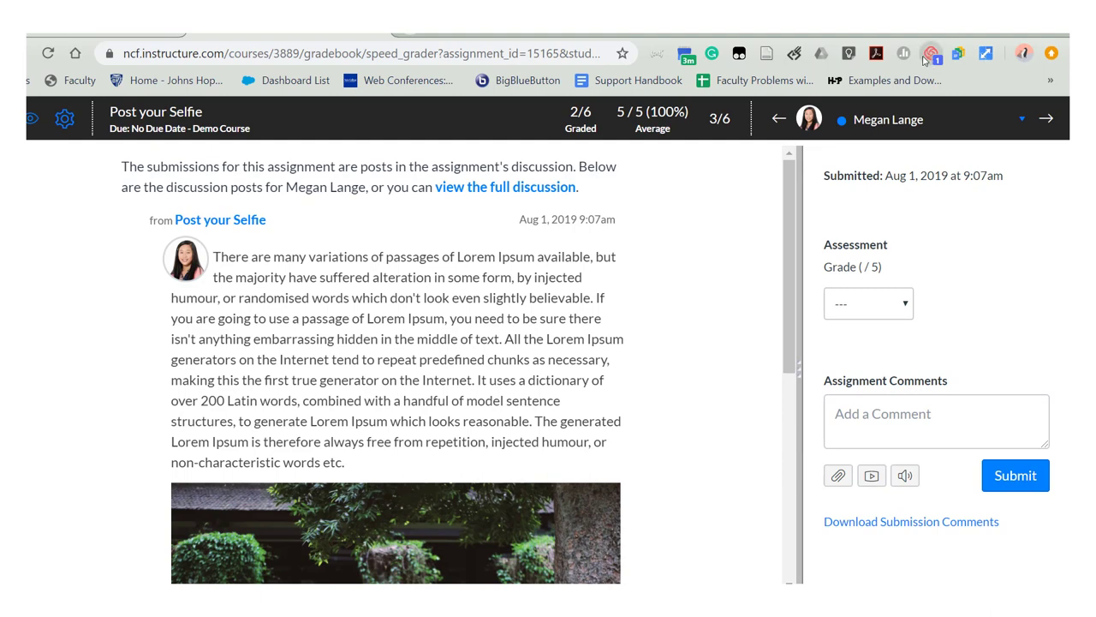
click(931, 53)
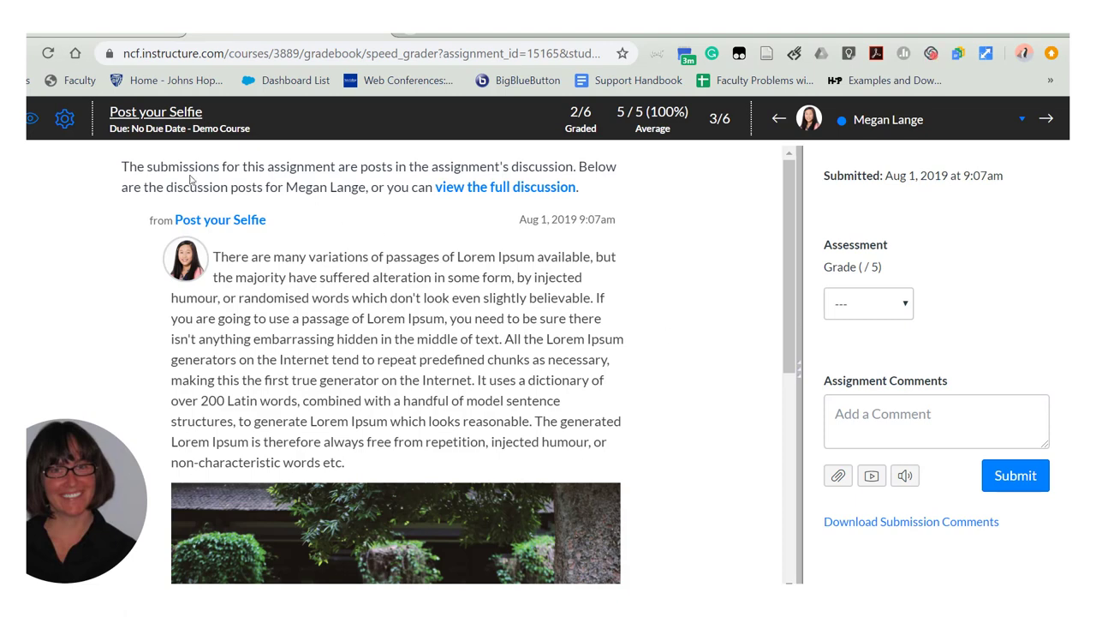
Step: Highlight the full first sentence of the student's selfie post on camera
drag(213, 257, 454, 256)
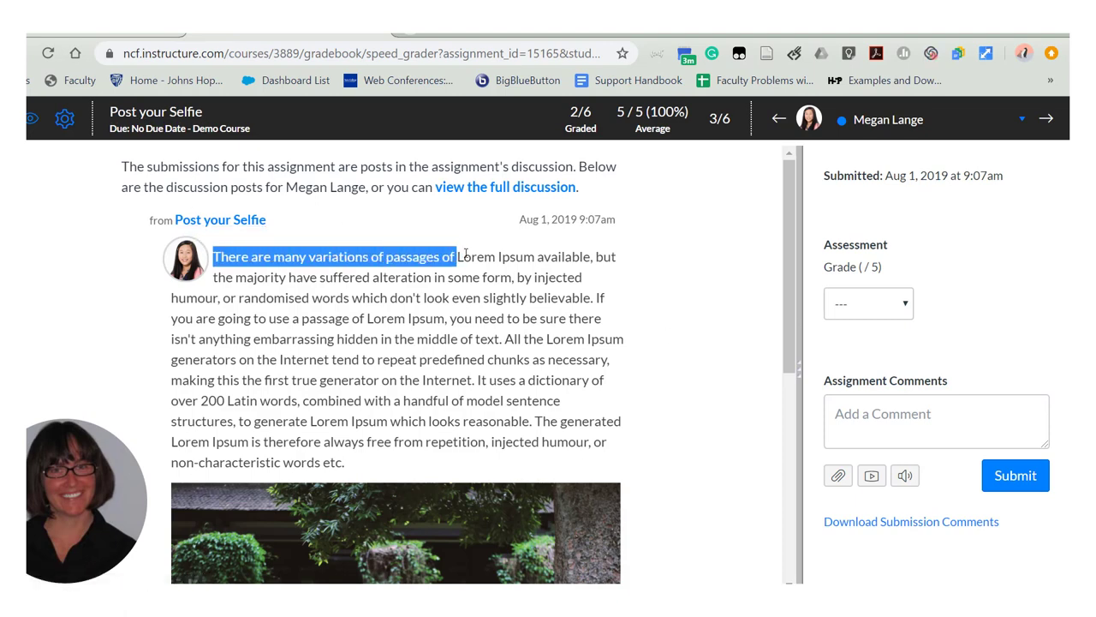
drag(456, 257, 591, 298)
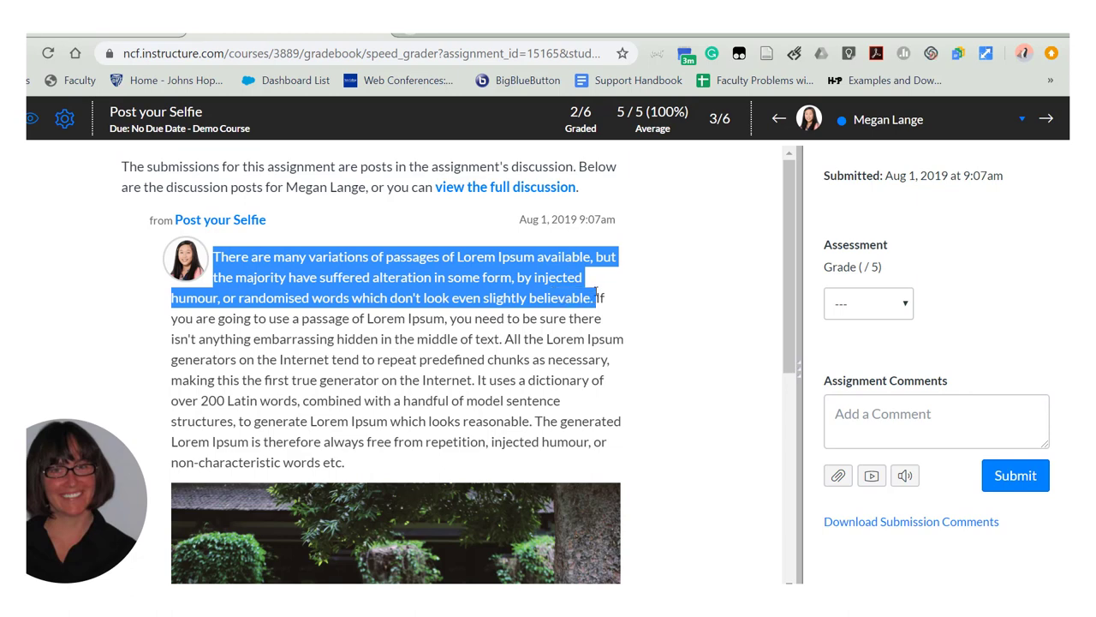